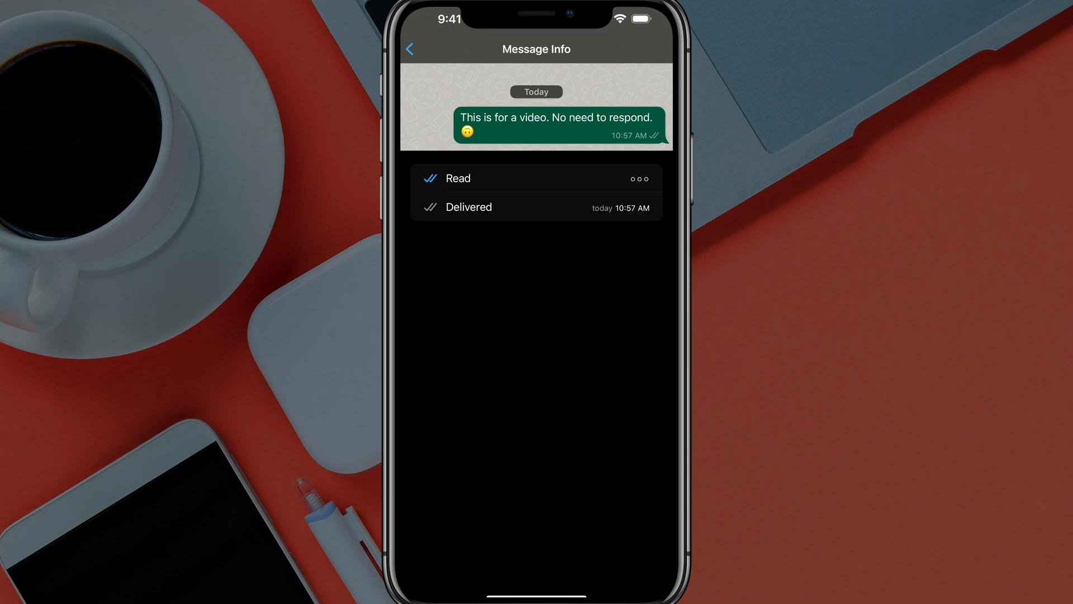
Back out of the message's delivery details and the chat to reach the Chats list
left_click(411, 48)
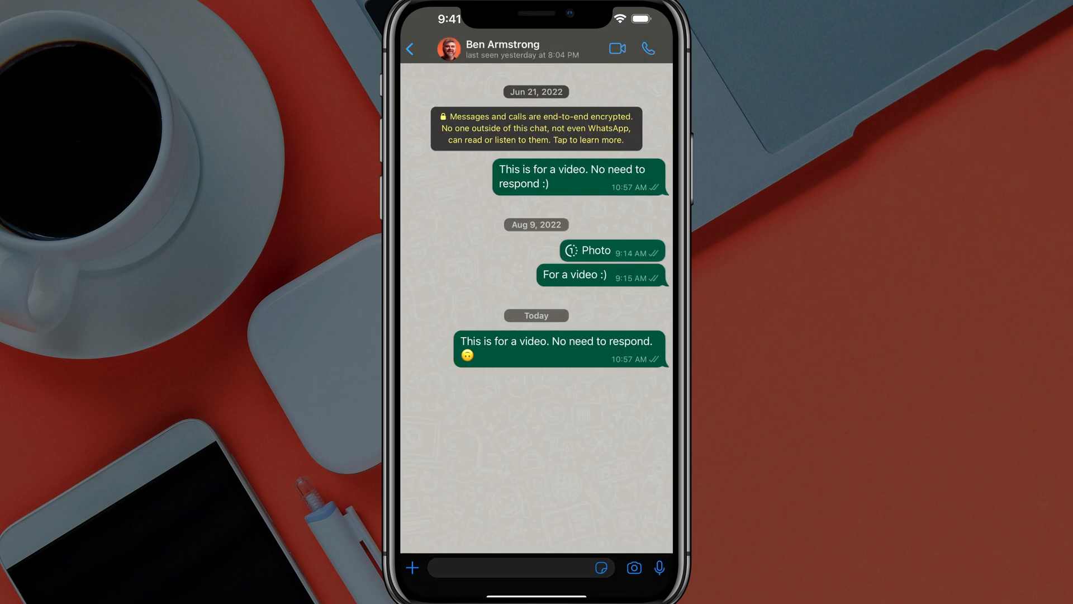
left_click(411, 48)
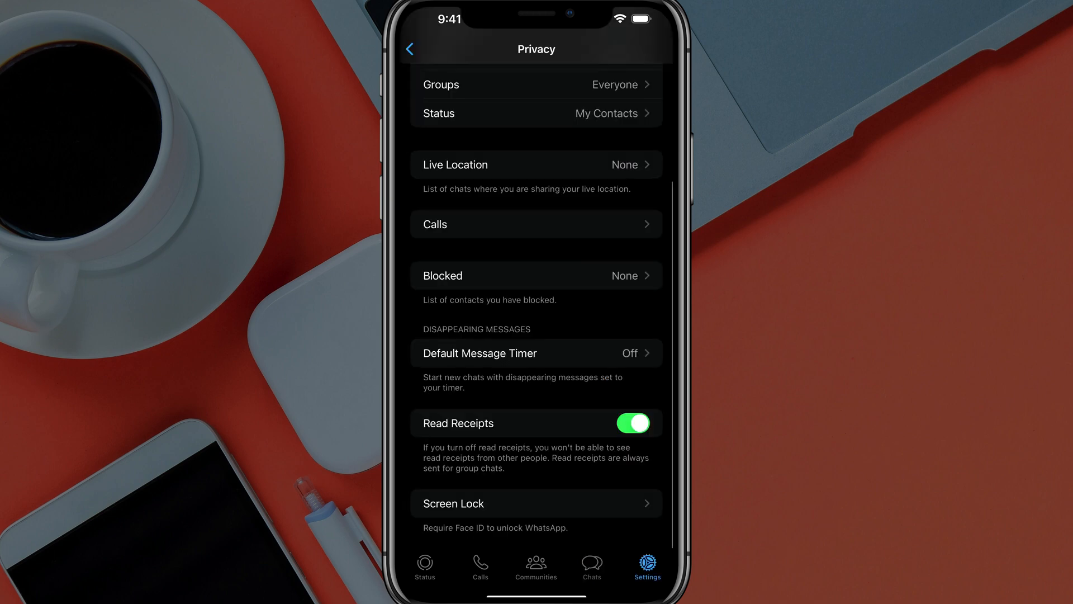
left_click(409, 48)
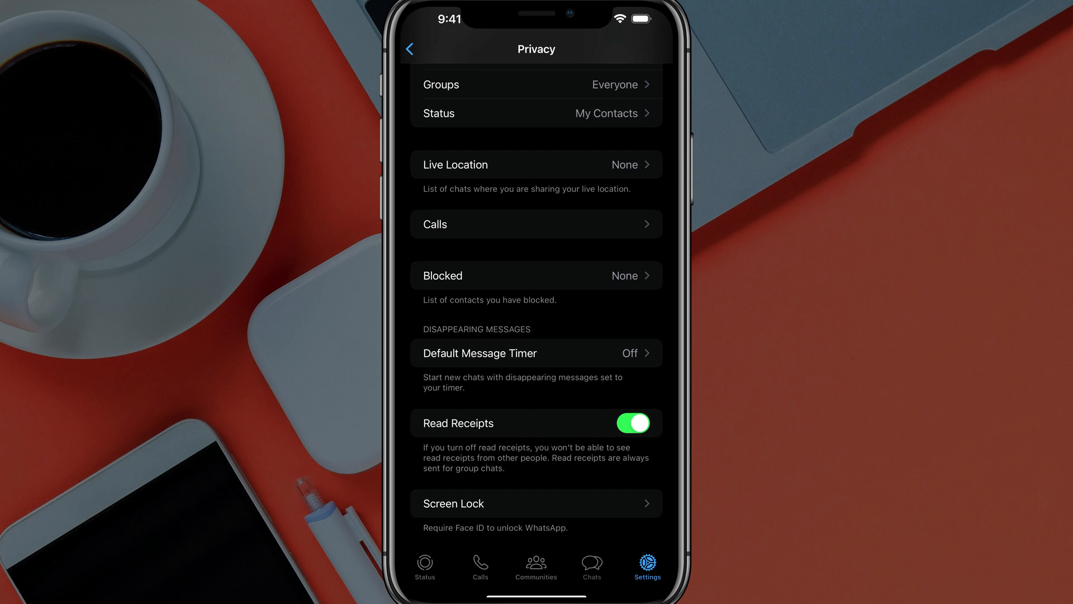
Switch the Read Receipts toggle off and leave Privacy settings for the chats
left_click(632, 422)
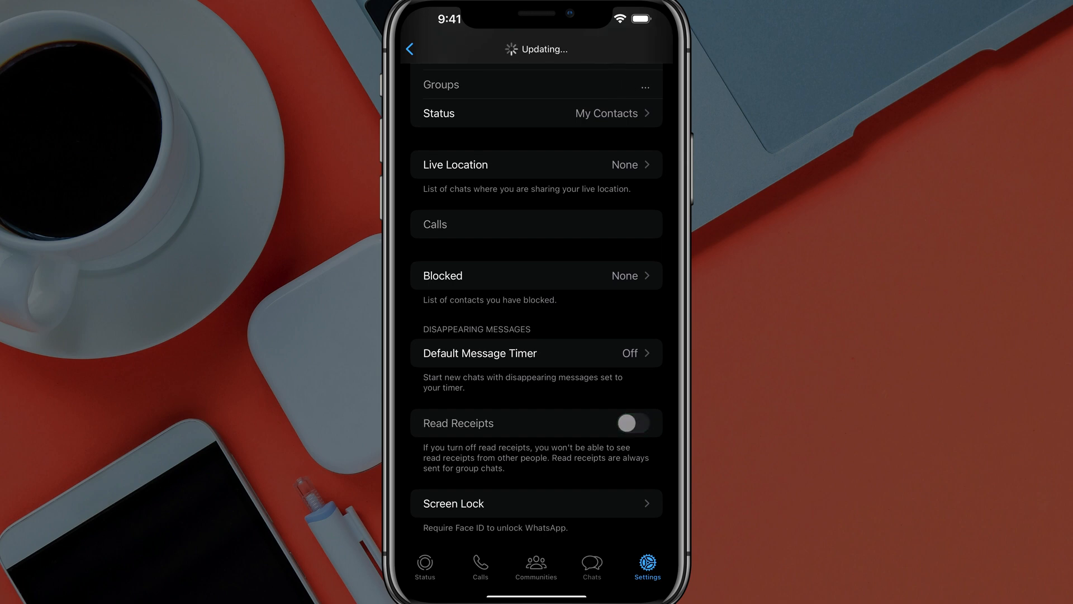
left_click(409, 48)
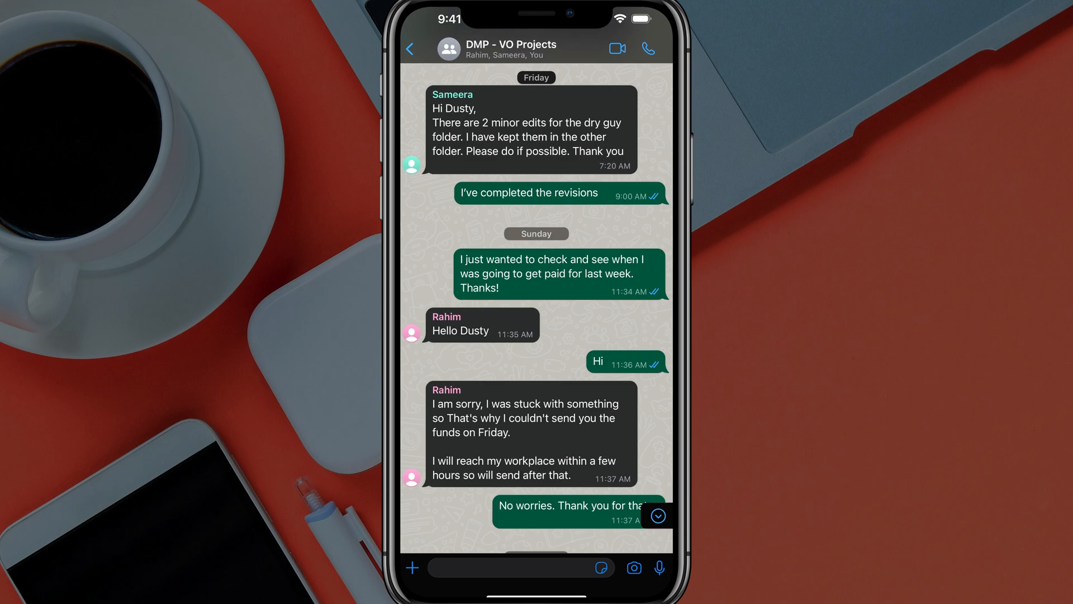
scroll("down", 3)
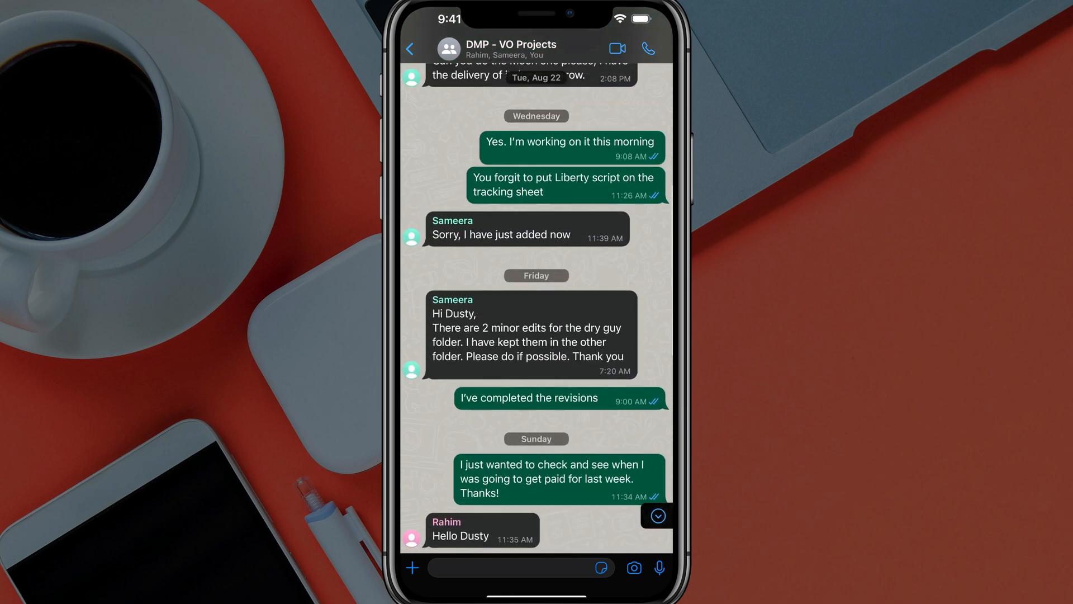
left_click(410, 48)
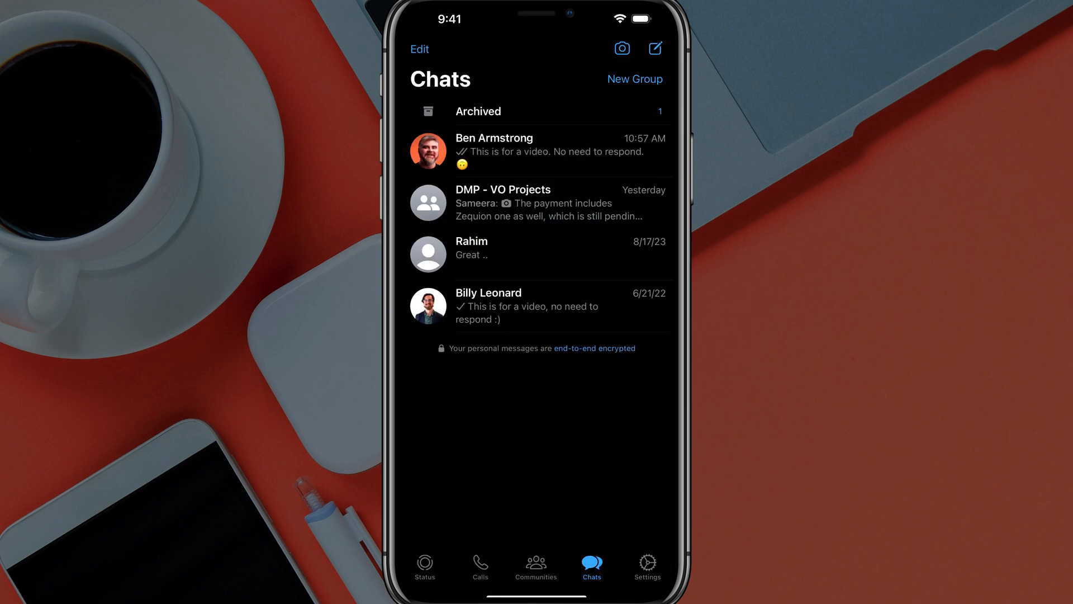
left_click(538, 254)
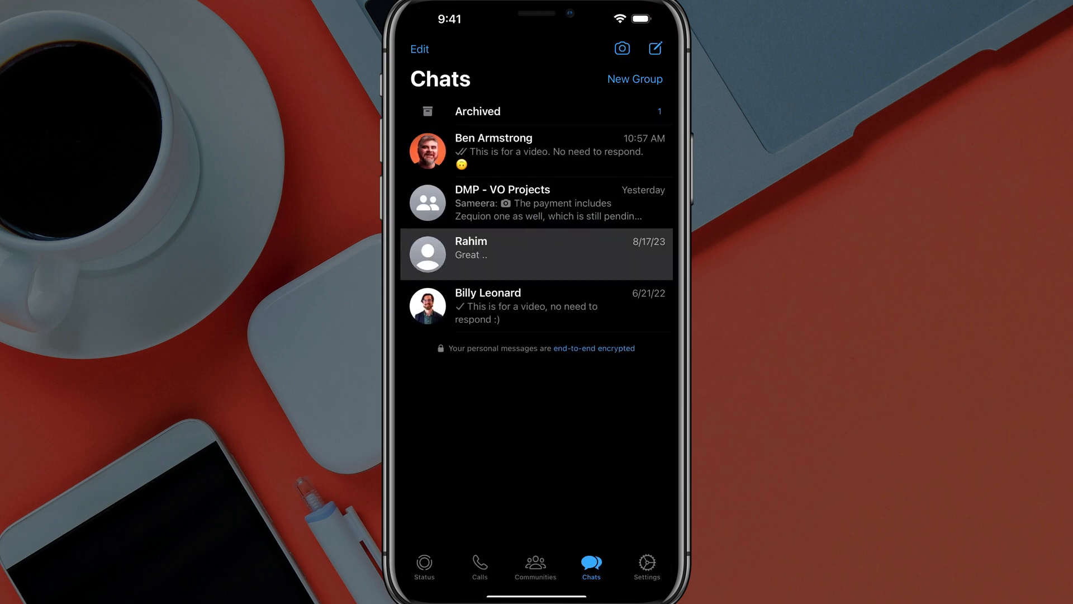
left_click(535, 151)
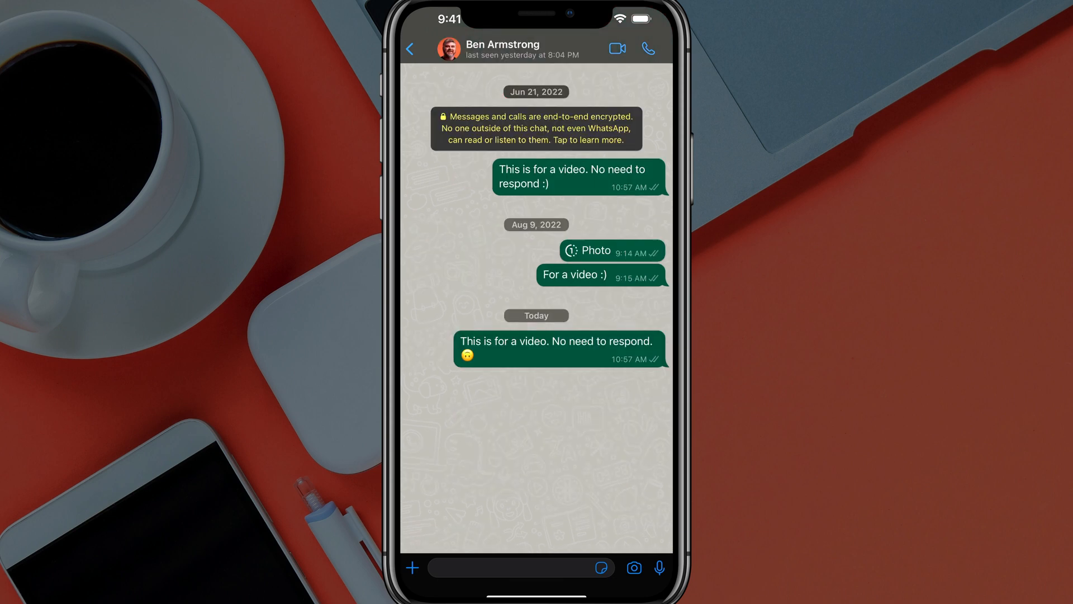